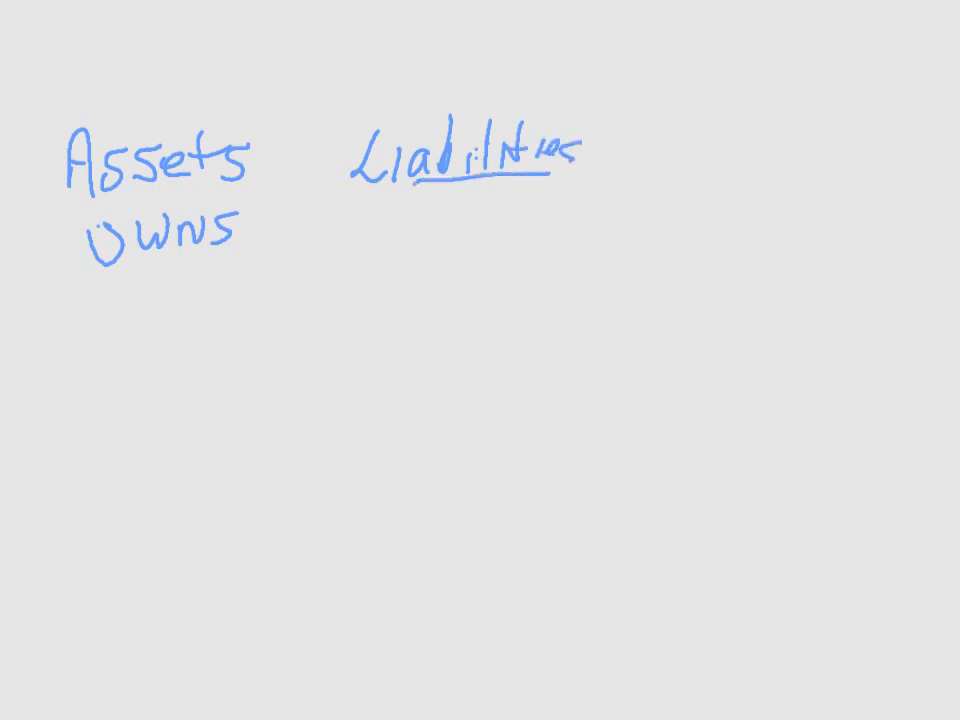
Handwrite 'Assets – owns' and 'Liabilities' headings on the blank page.
left_click_drag(405, 235, 490, 225)
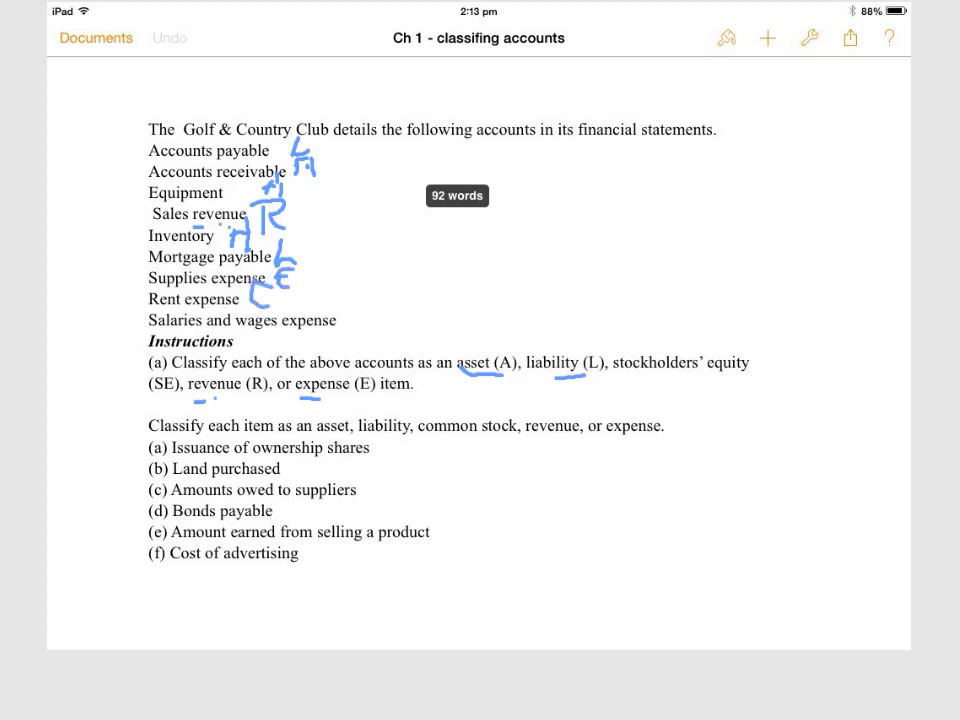
Write E beside Salaries and wages expense to finish the account list.
left_click_drag(340, 320, 375, 315)
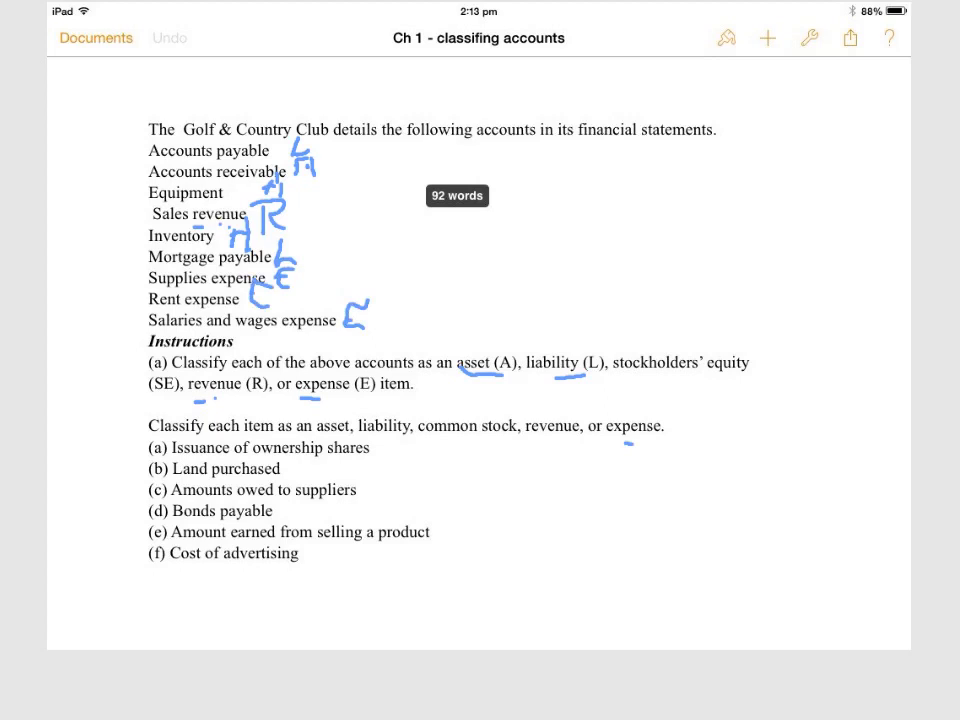
Label items (a)–(f): CS for shares, L for suppliers and bonds, a letter for product sales, E for advertising.
left_click_drag(390, 455, 420, 440)
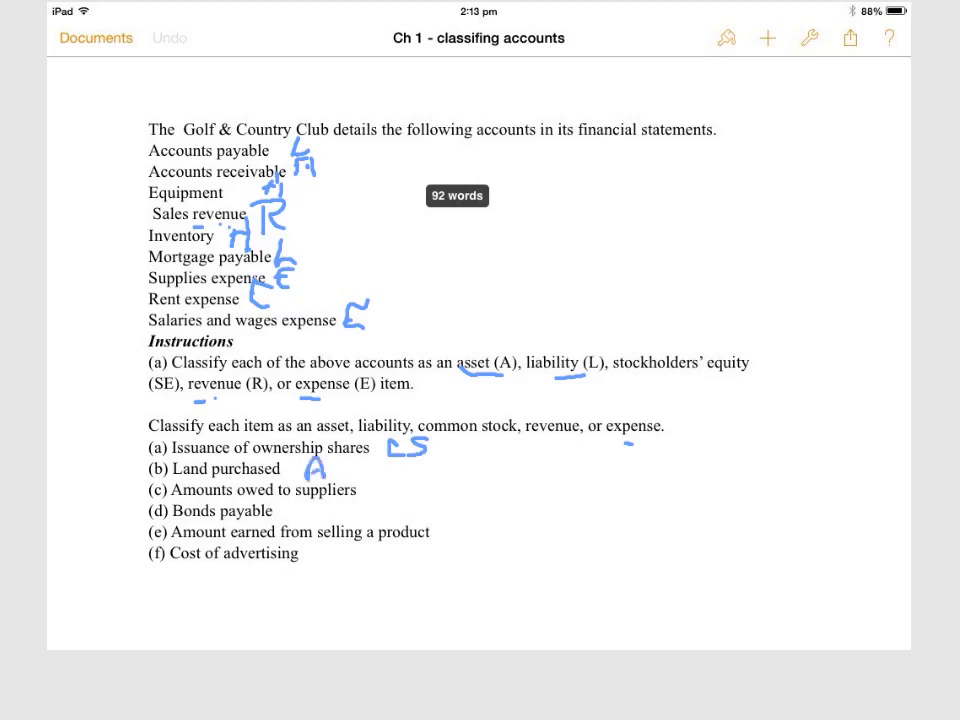
left_click_drag(368, 478, 385, 500)
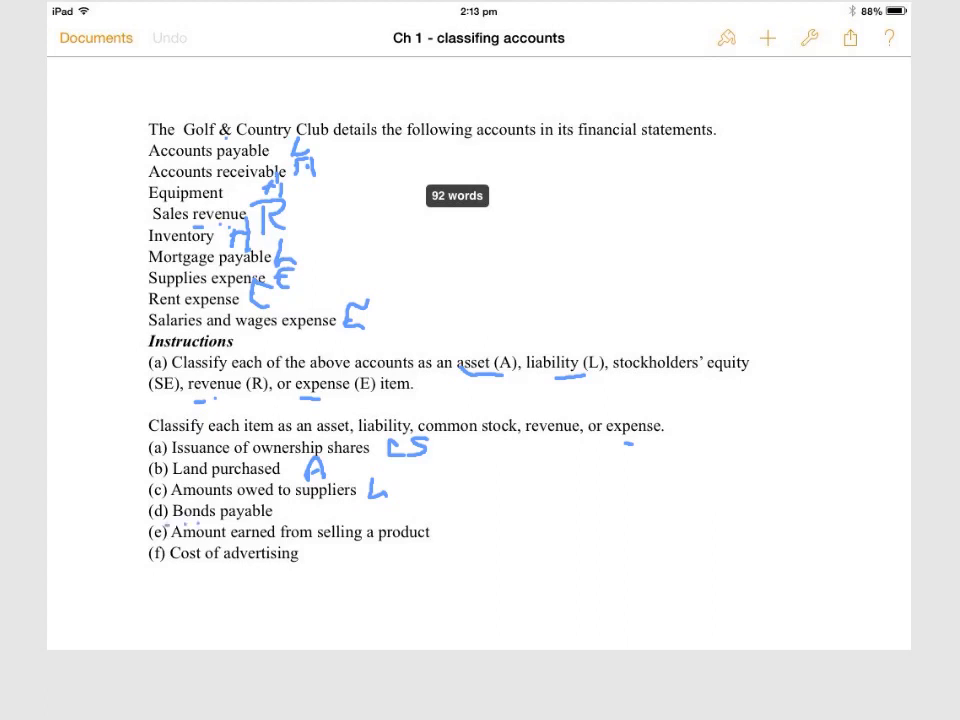
left_click_drag(280, 495, 300, 520)
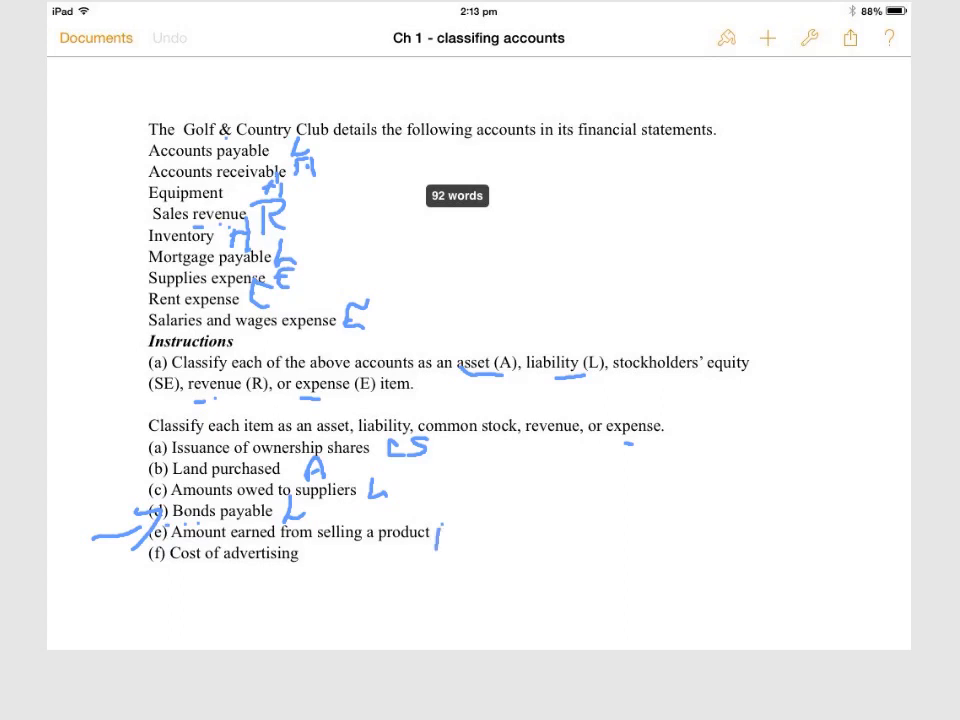
left_click_drag(440, 510, 450, 545)
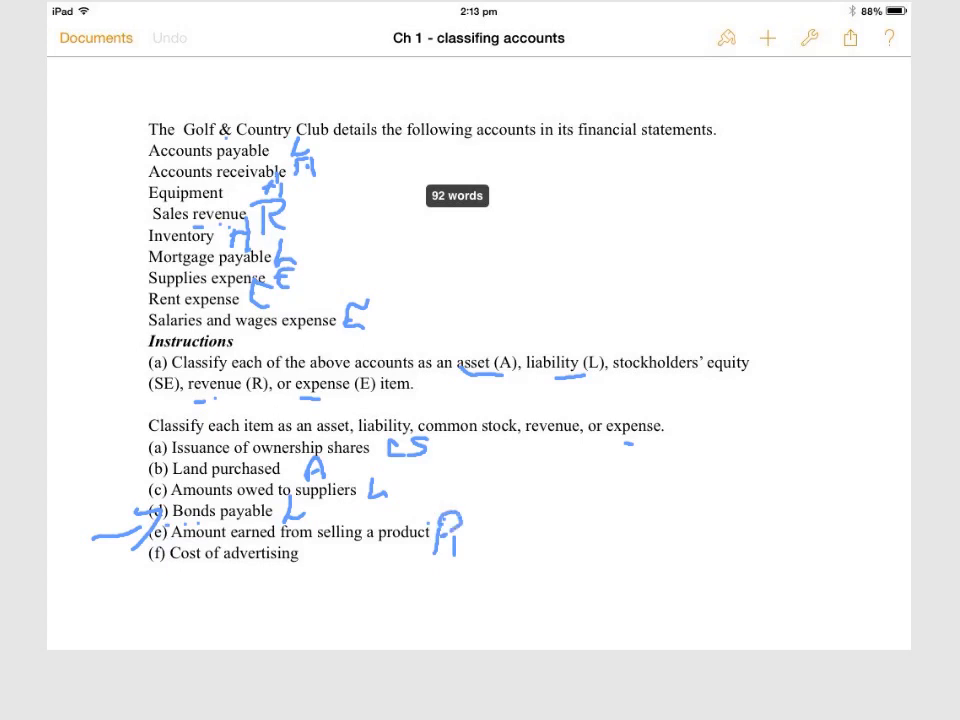
left_click_drag(300, 560, 360, 570)
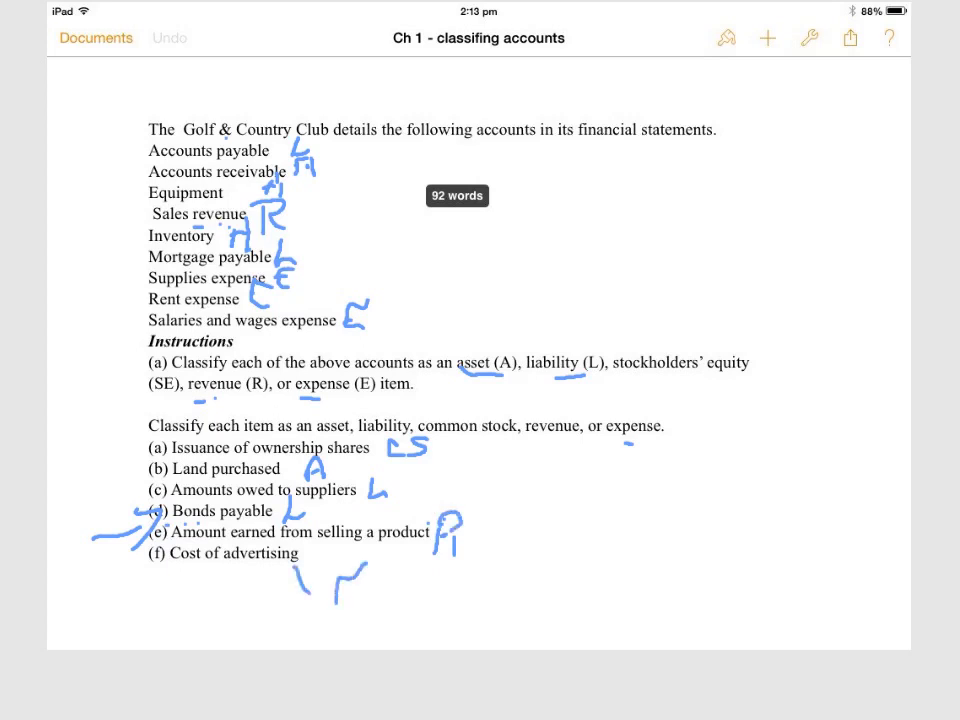
left_click_drag(345, 600, 370, 585)
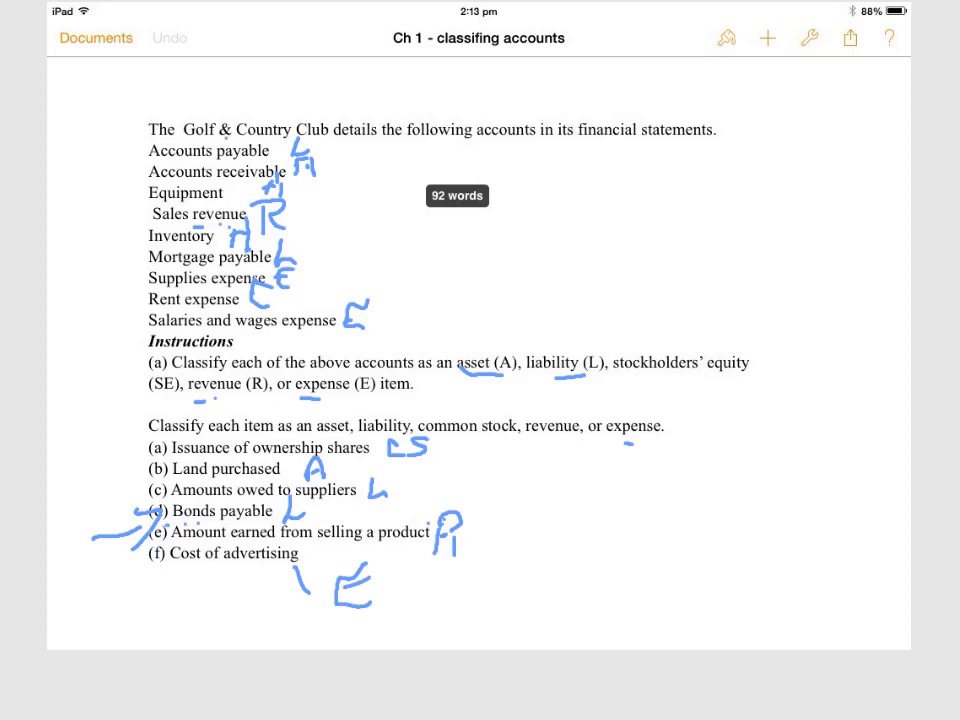